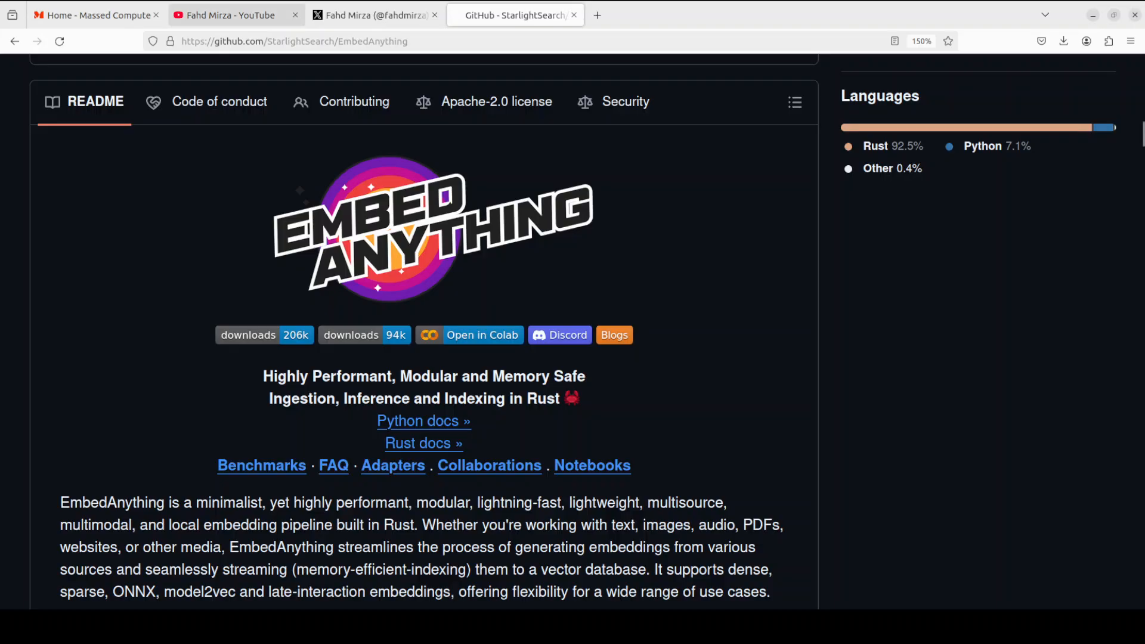
- Show the creator's YouTube channel homepage in place of the repository README
{"action": "left_click", "coordinate": [235, 14]}
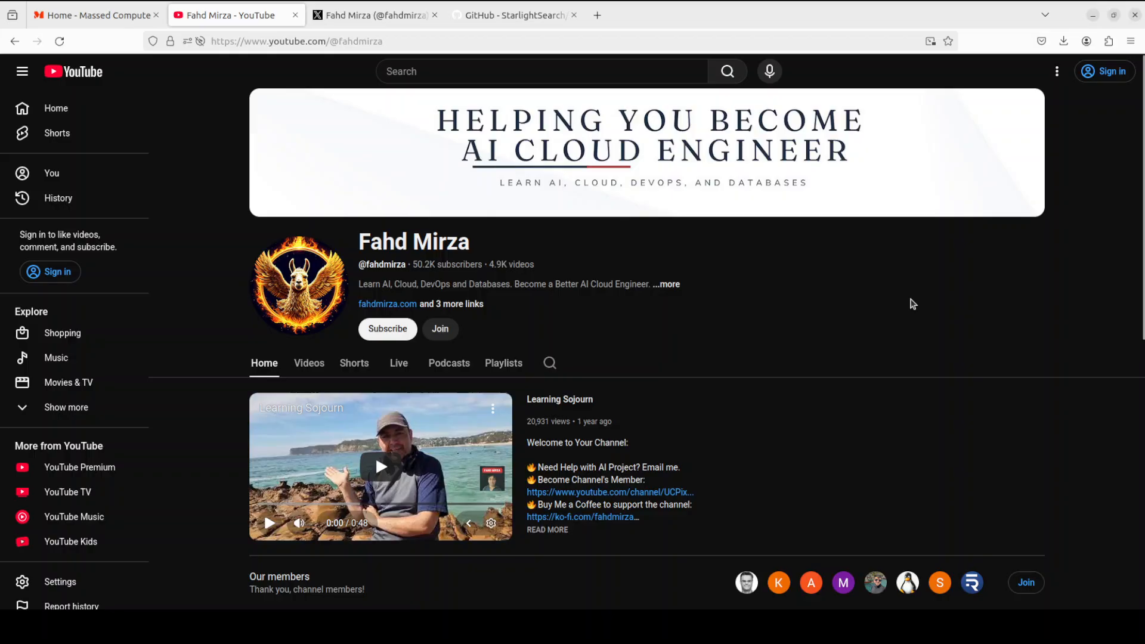
{"action": "mouse_move", "coordinate": [899, 301]}
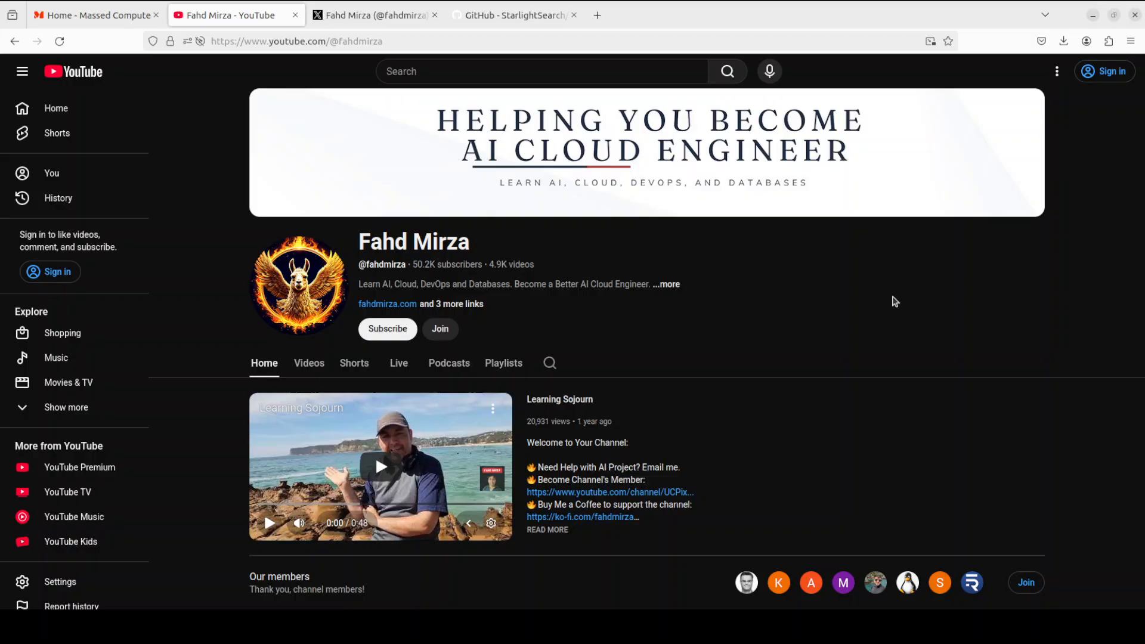
{"action": "mouse_move", "coordinate": [886, 302]}
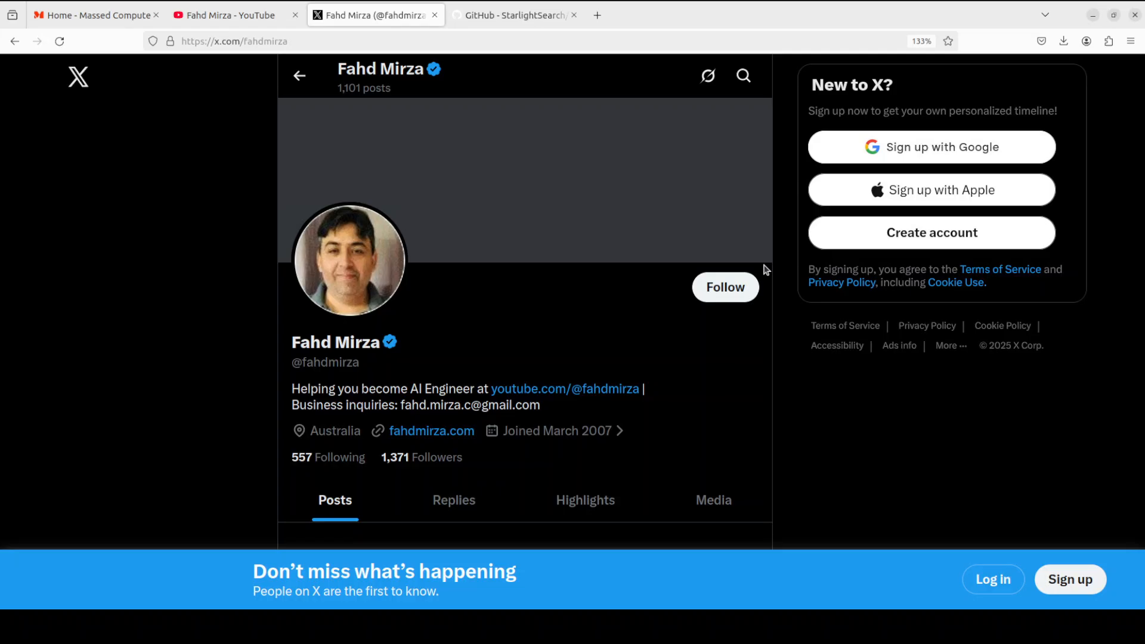
{"action": "mouse_move", "coordinate": [959, 440]}
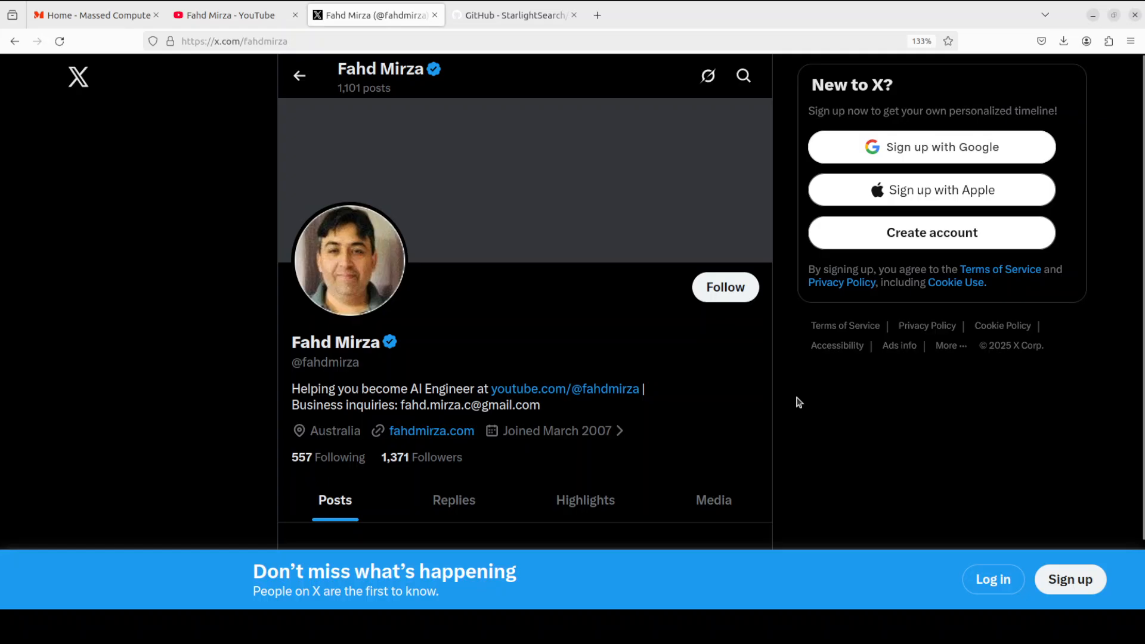
- Leave the X profile for the terminal to continue the setup
{"action": "left_click", "coordinate": [515, 14]}
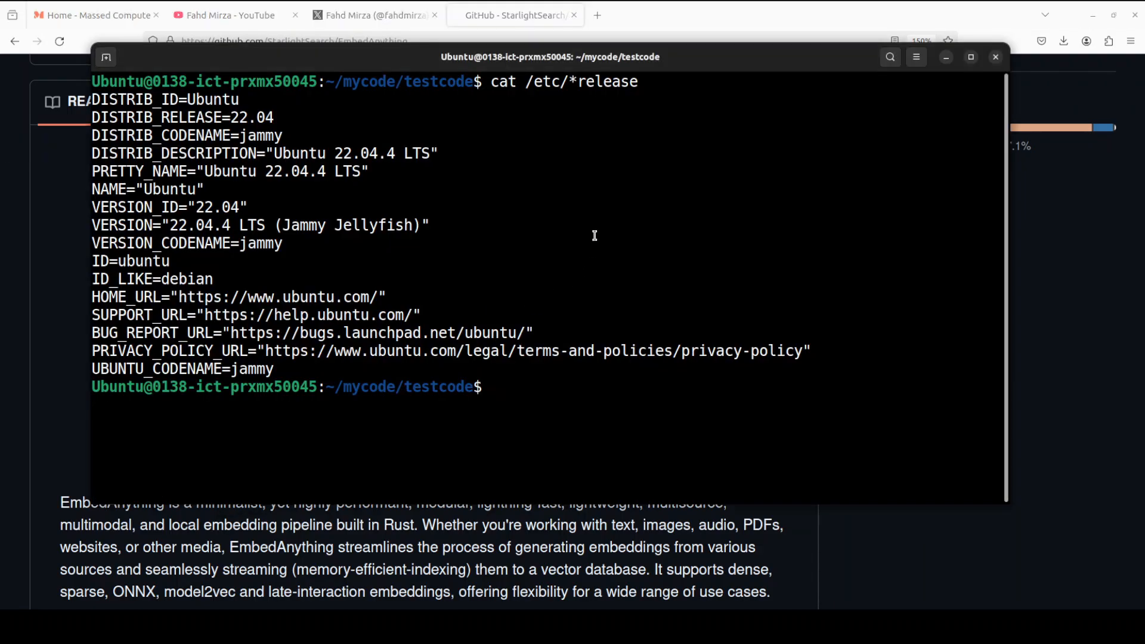
- Check the GPU status with nvidia-smi before creating the conda environment
{"action": "type", "text": "nvidia-smi"}
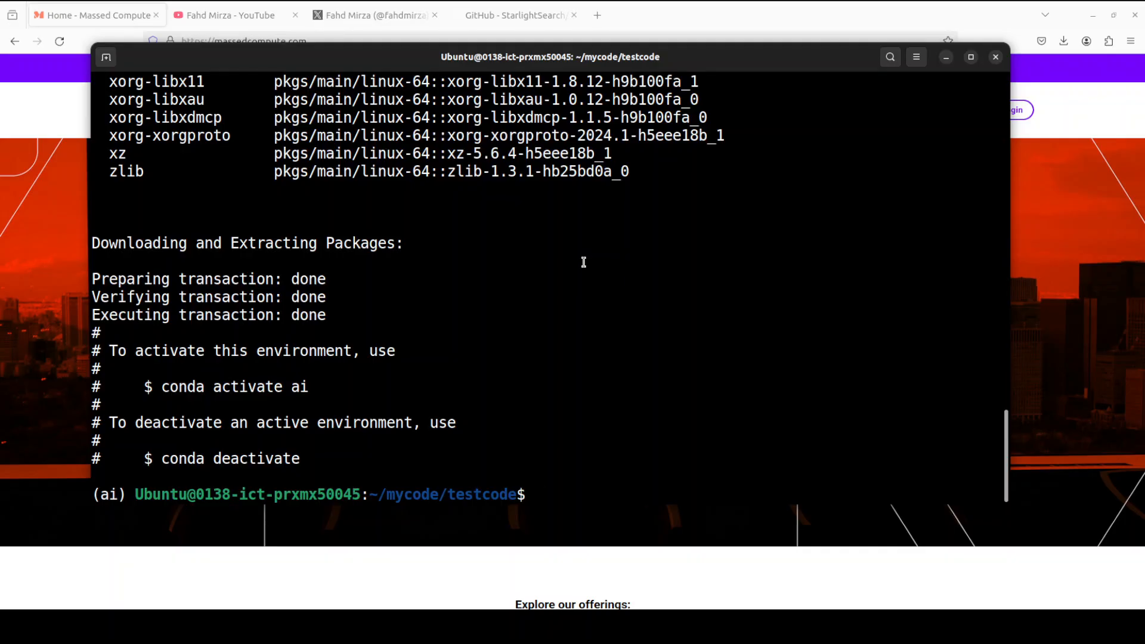
{"action": "type", "text": "pip install embed-anything-gpu"}
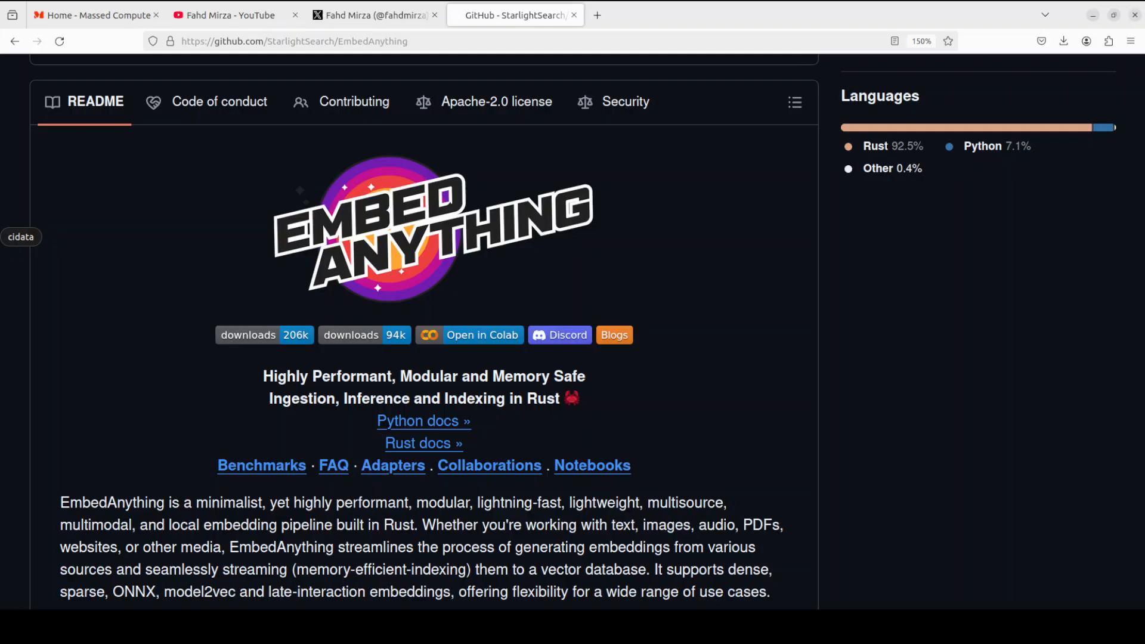
{"action": "mouse_move", "coordinate": [622, 162]}
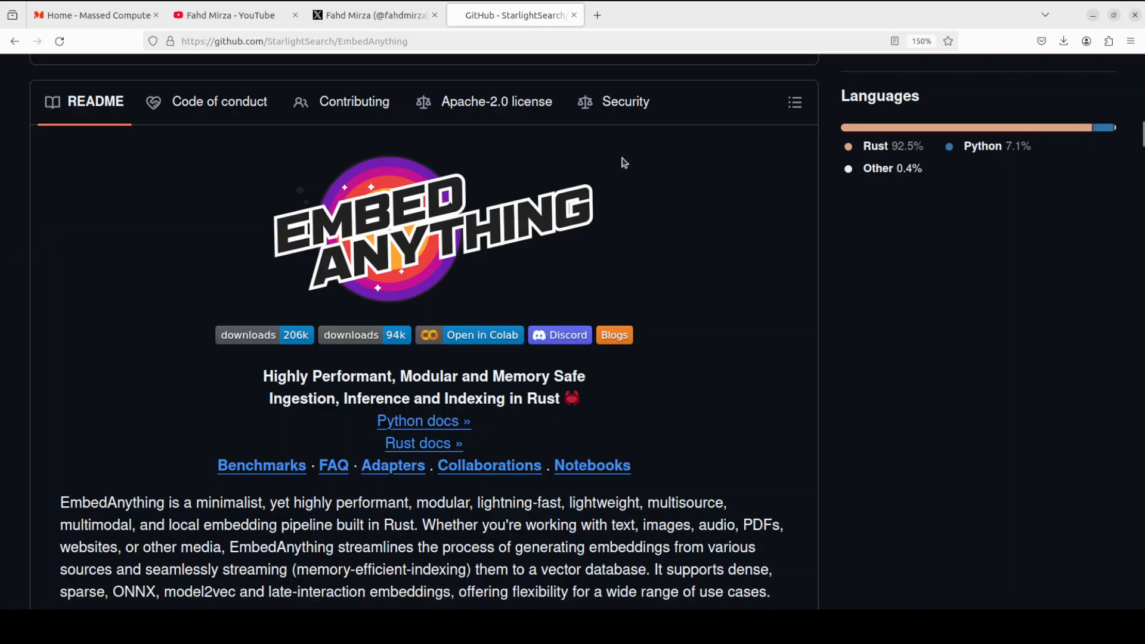
{"action": "mouse_move", "coordinate": [620, 155]}
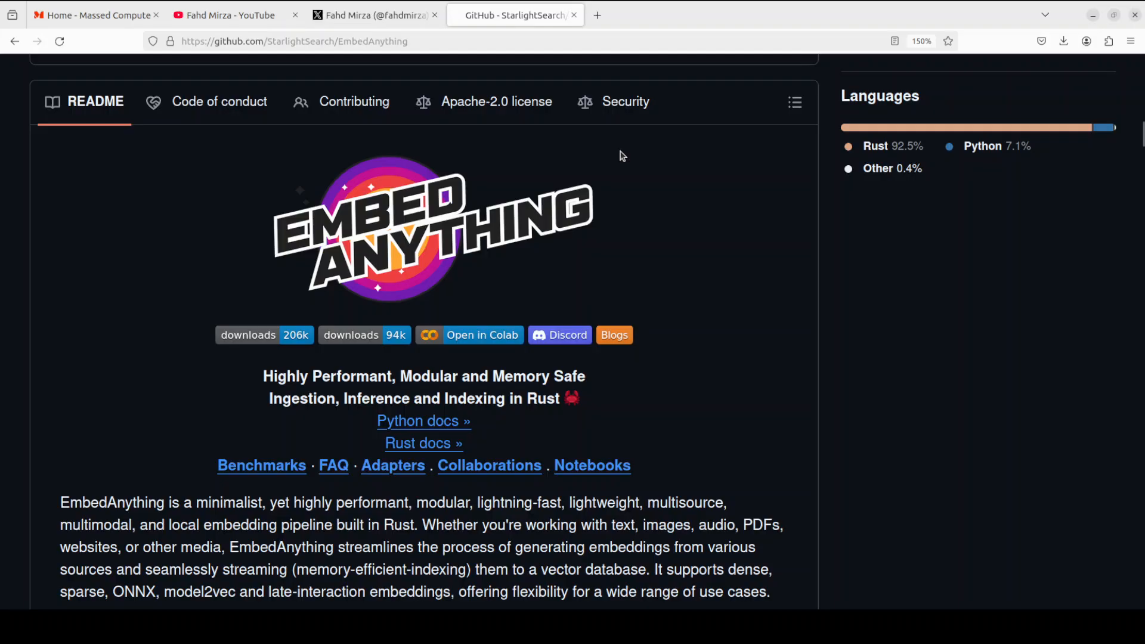
{"action": "mouse_move", "coordinate": [100, 235]}
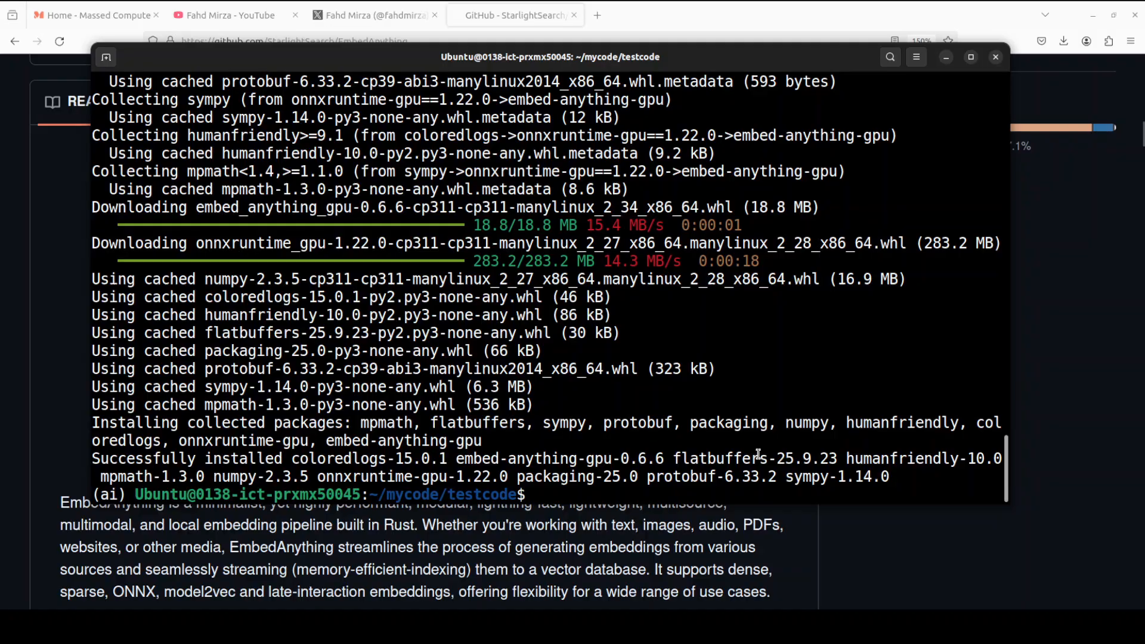
{"action": "type", "text": "chunk_size=1000,"}
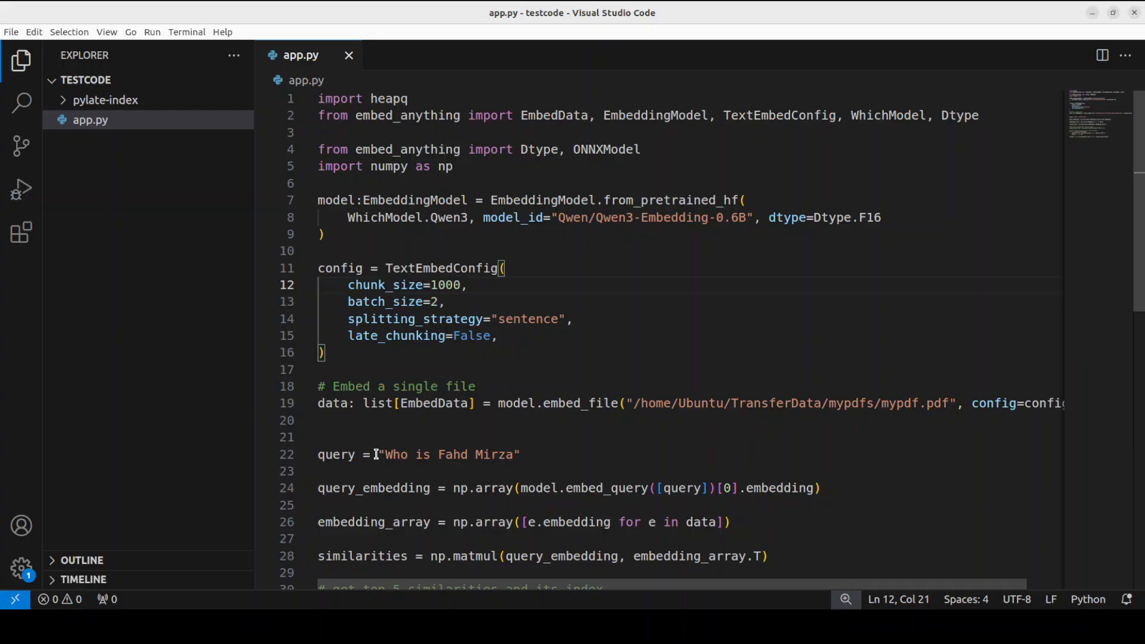
- Review the query string, np.matmul scoring and top-5 print loop, then return to the terminal
{"action": "left_click_drag", "start_coordinate": [379, 454], "coordinate": [519, 455]}
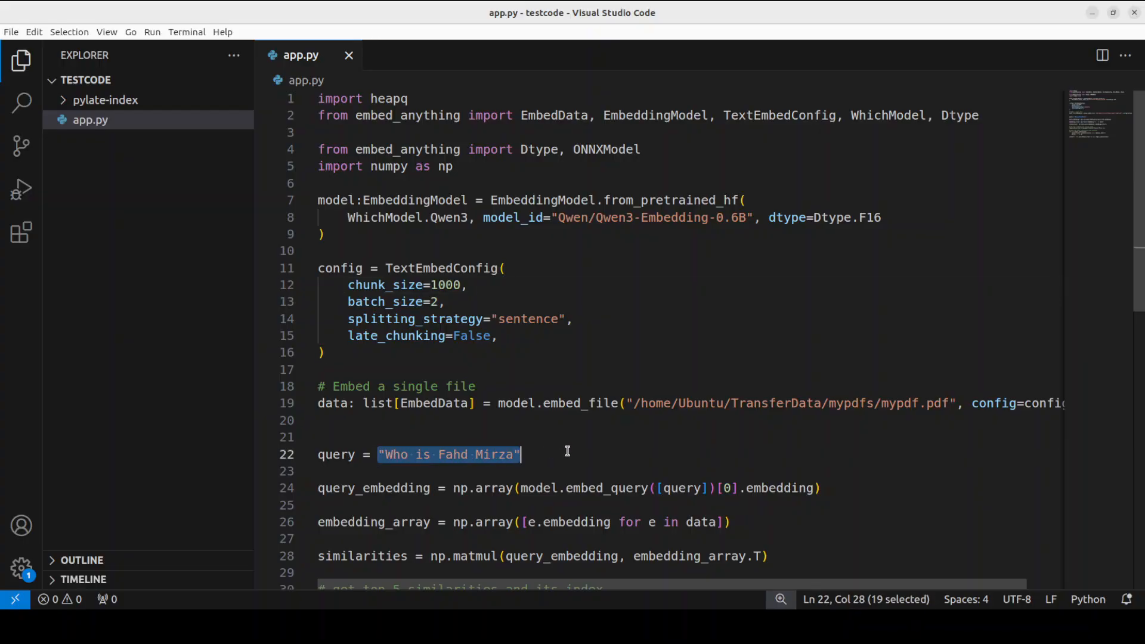
{"action": "mouse_move", "coordinate": [589, 429]}
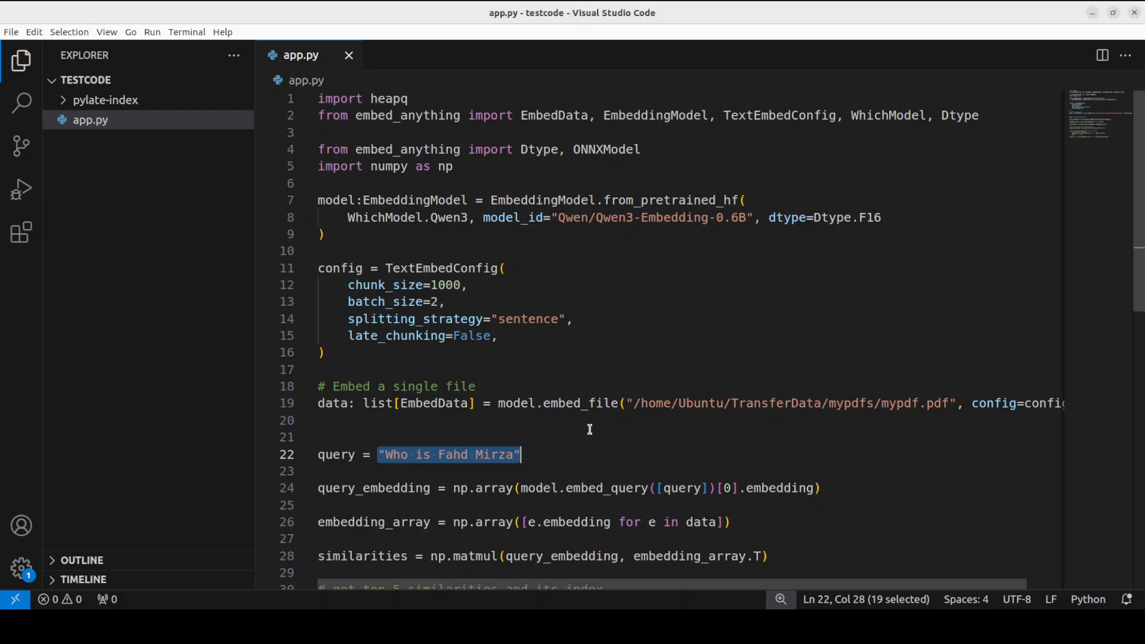
{"action": "scroll", "scroll_direction": "down", "scroll_amount": 3}
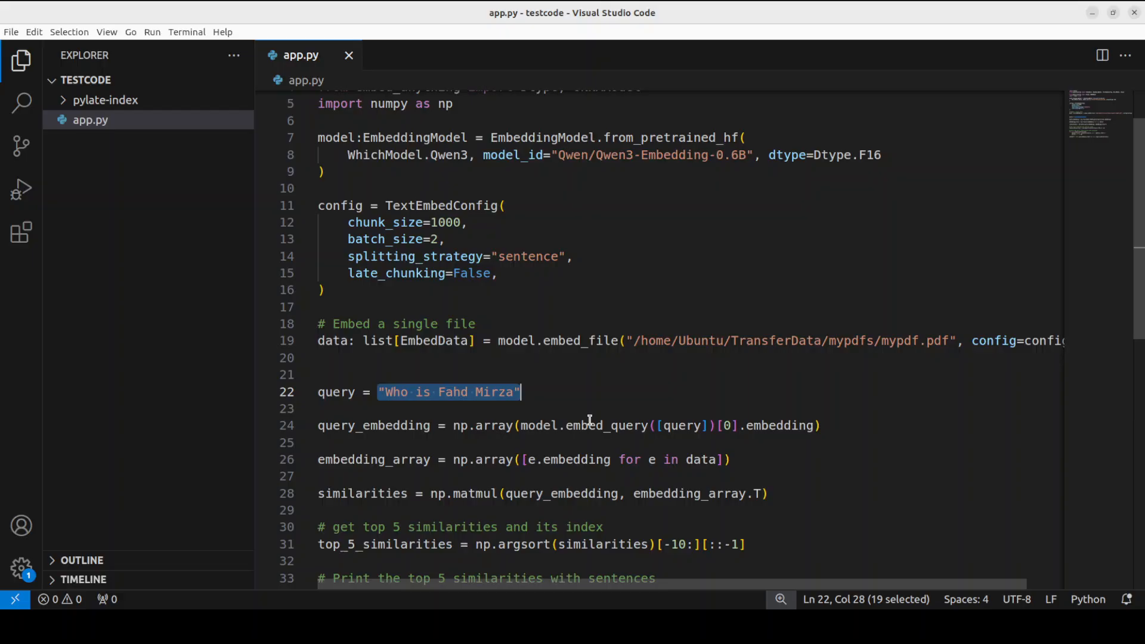
{"action": "scroll", "scroll_direction": "down", "scroll_amount": 3}
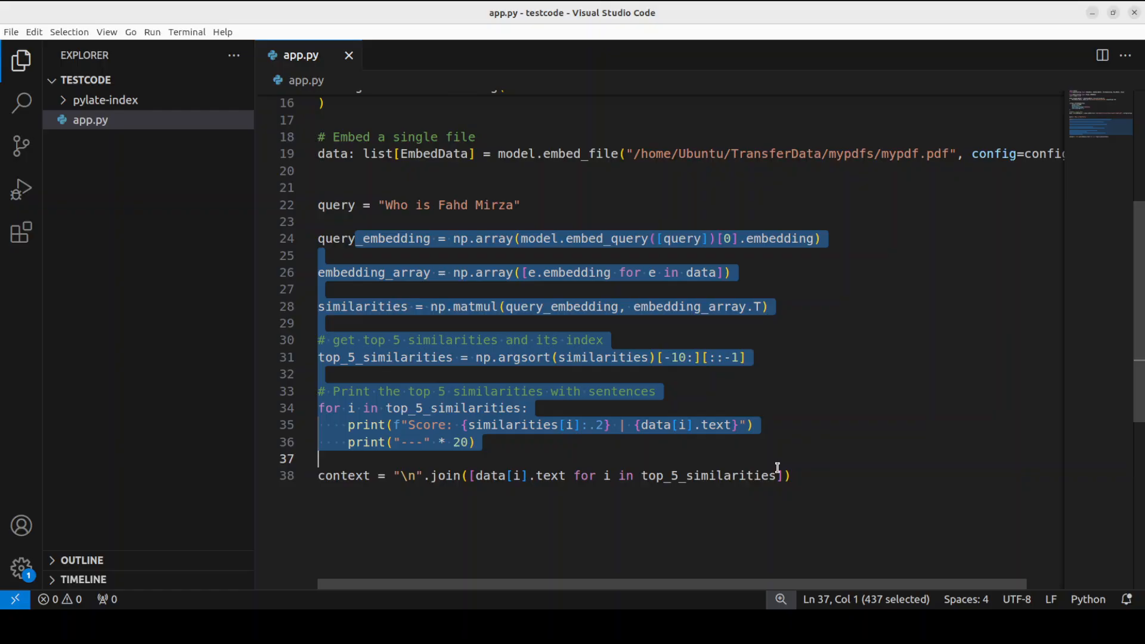
{"action": "left_click", "coordinate": [788, 476]}
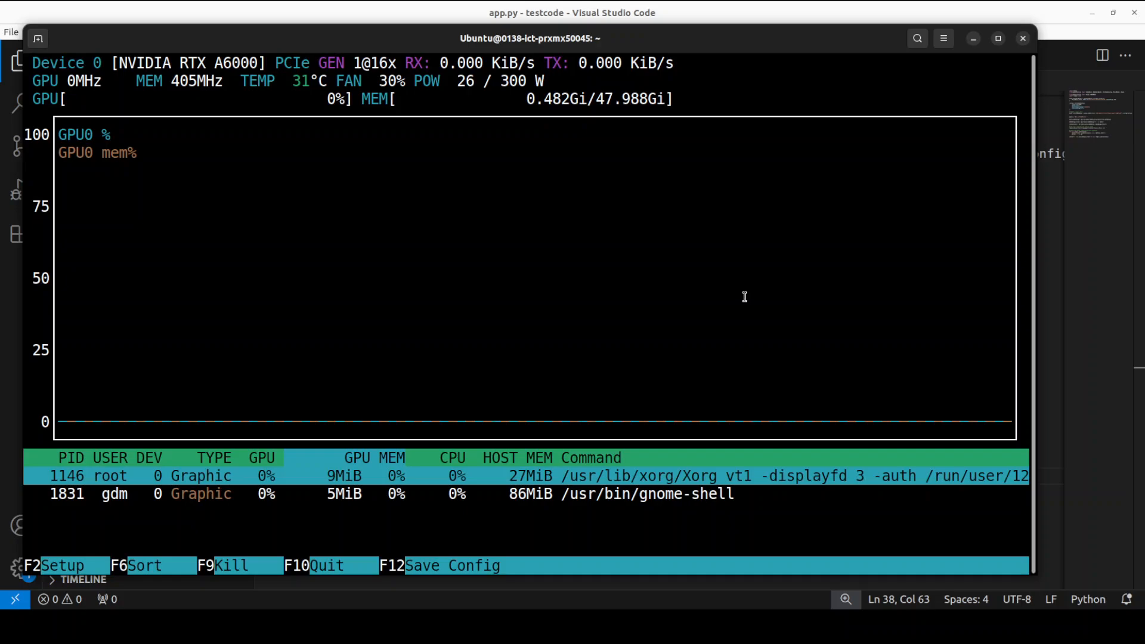
{"action": "mouse_move", "coordinate": [375, 476]}
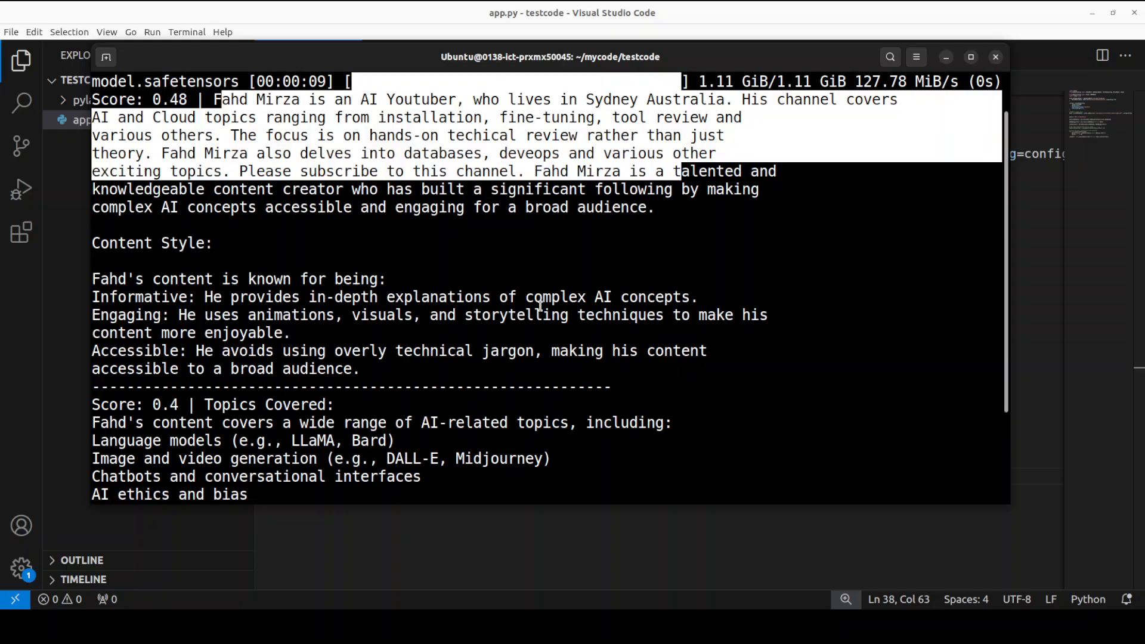
- Read through the printed PDF passages and their similarity scores, the best at 0.48
{"action": "scroll", "scroll_direction": "down", "scroll_amount": 3}
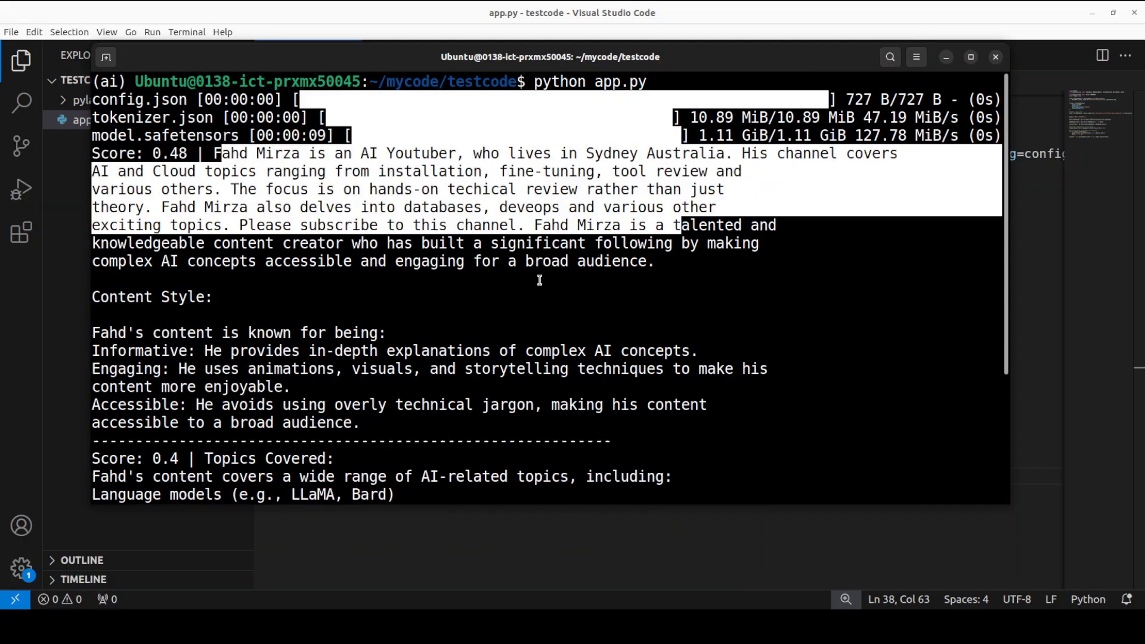
{"action": "scroll", "scroll_direction": "down", "scroll_amount": 3}
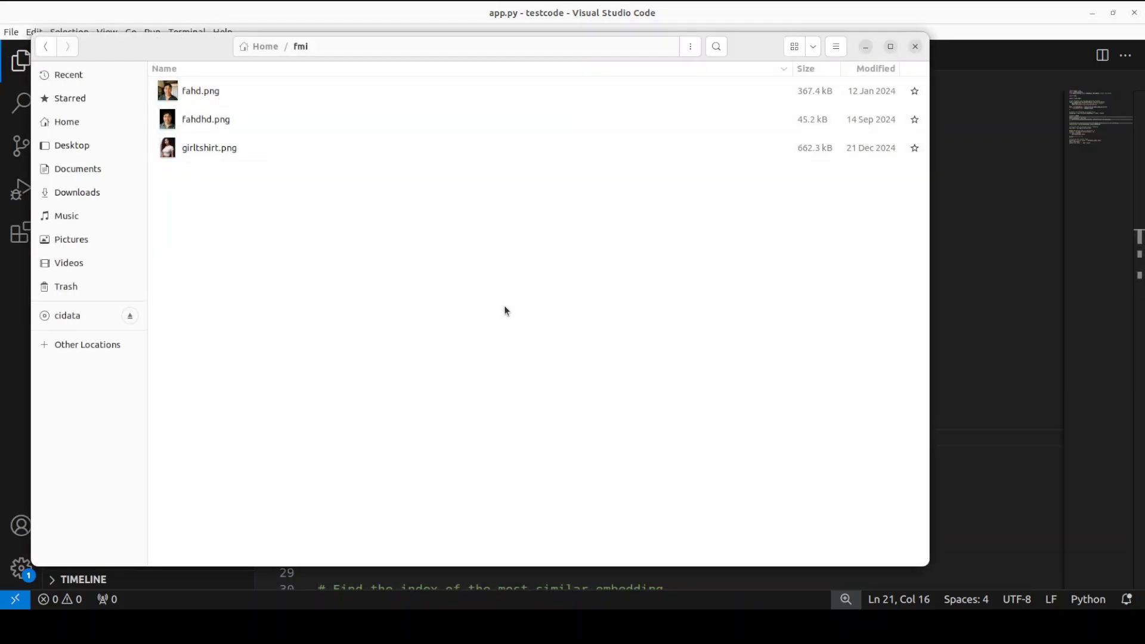
- Preview the three fmi portrait PNGs one after another and close the viewer
{"action": "double_click", "coordinate": [200, 90]}
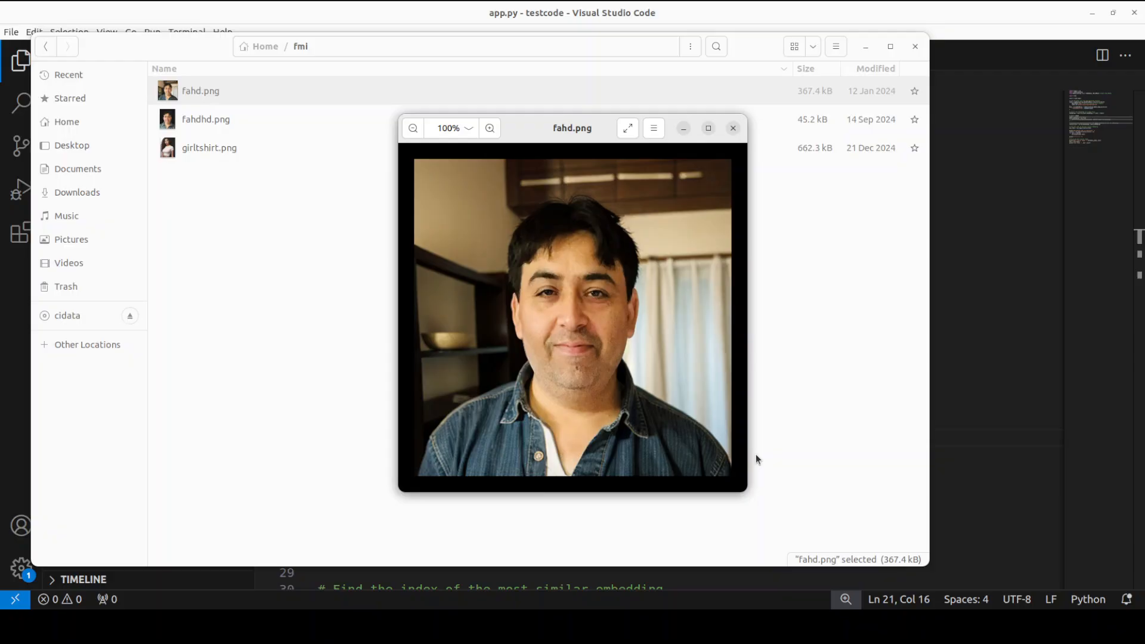
{"action": "mouse_move", "coordinate": [725, 318]}
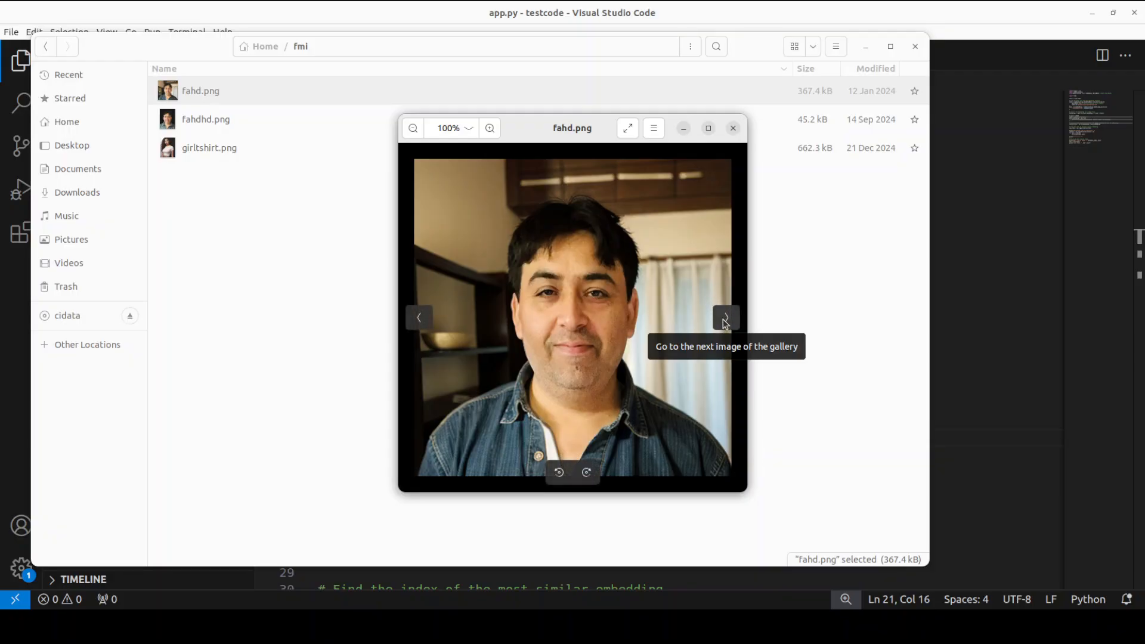
{"action": "left_click", "coordinate": [723, 317]}
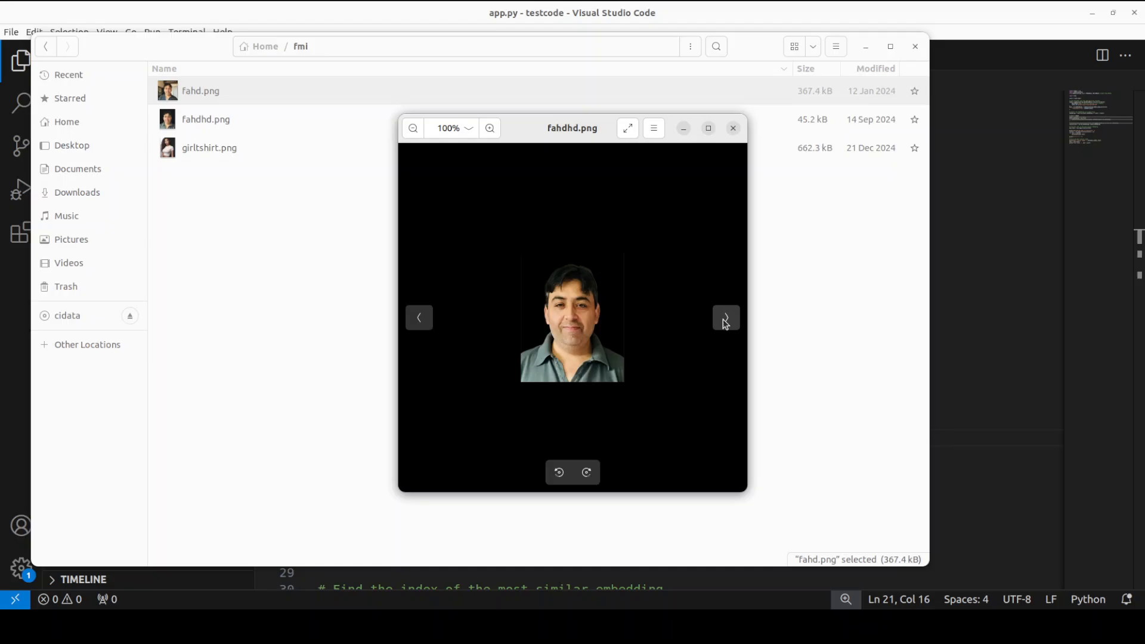
{"action": "left_click", "coordinate": [724, 317]}
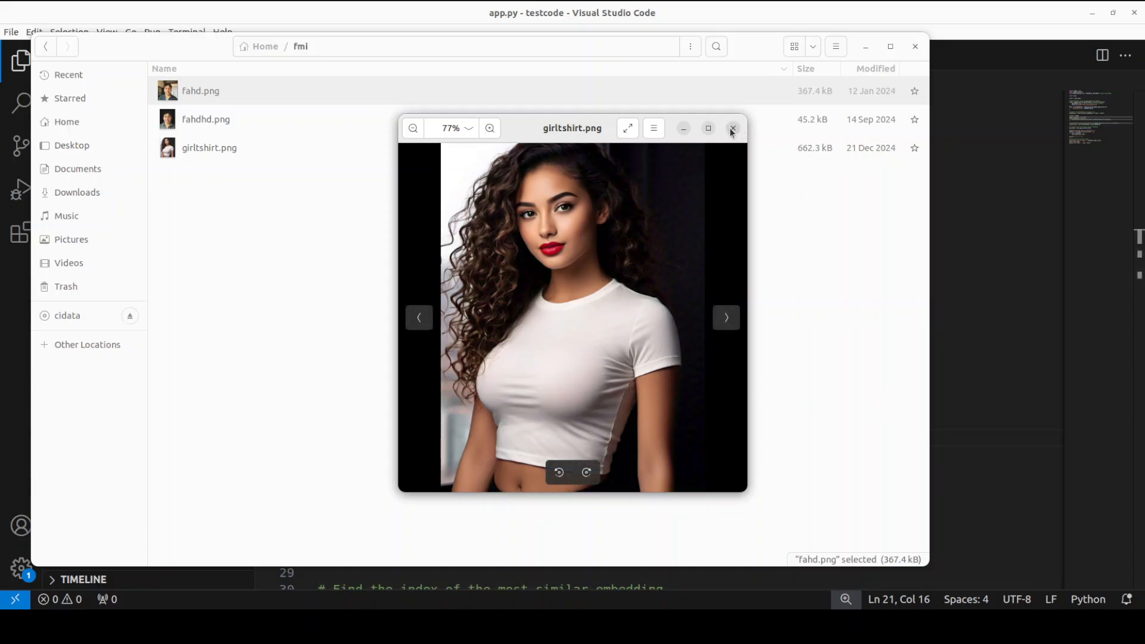
{"action": "left_click", "coordinate": [732, 127]}
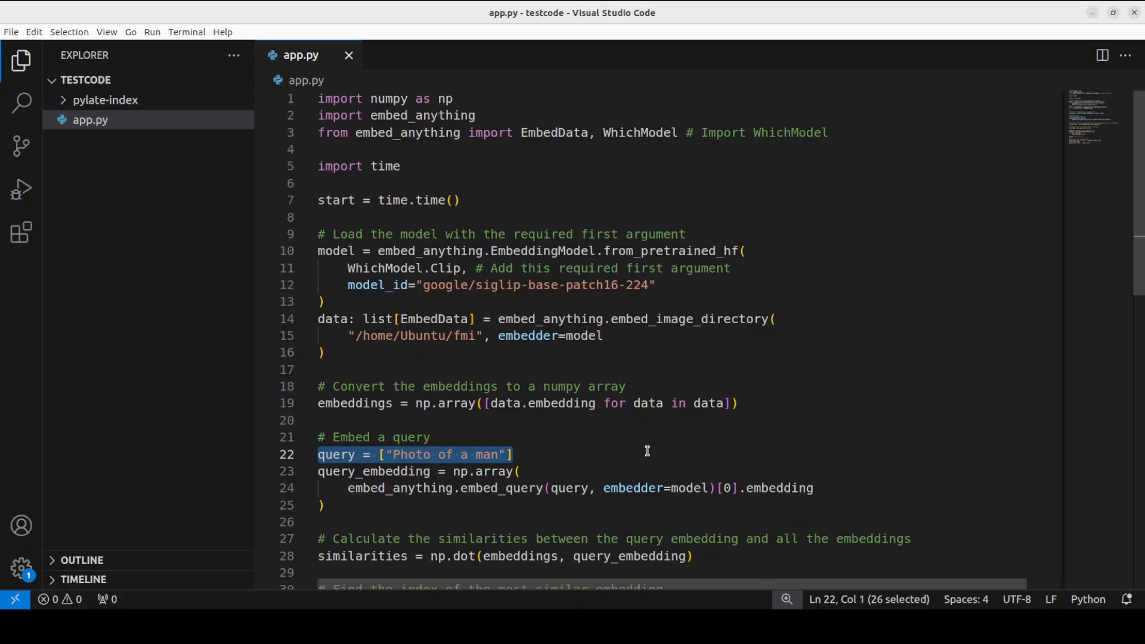
{"action": "mouse_move", "coordinate": [427, 285]}
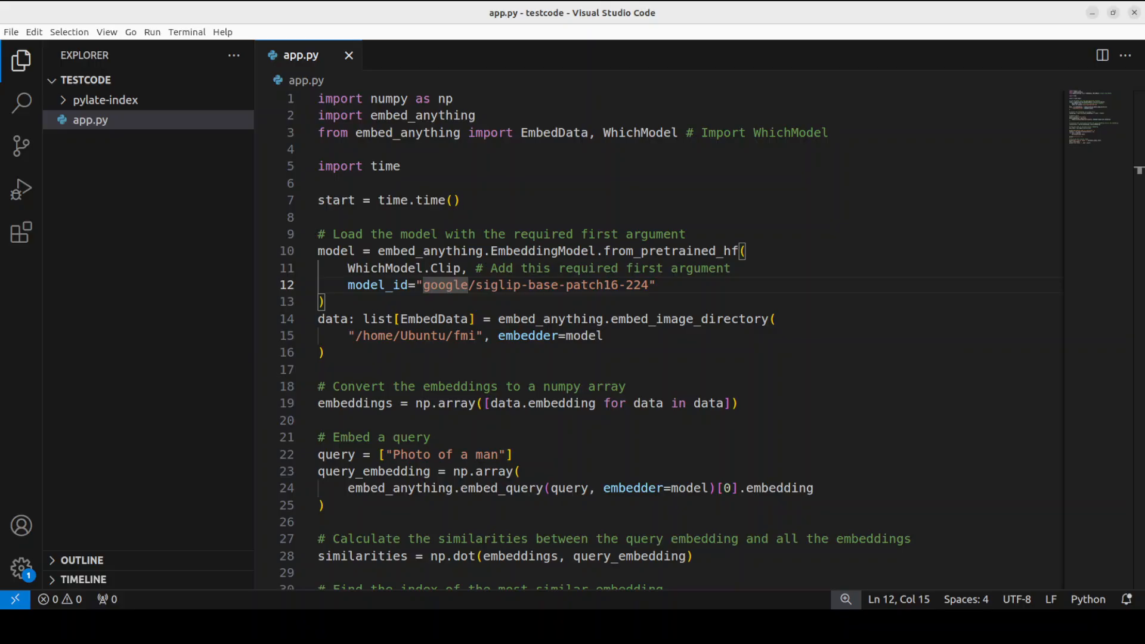
- Examine the google/siglip-base-patch16-224 model identifier used in app.py
{"action": "left_click", "coordinate": [515, 15]}
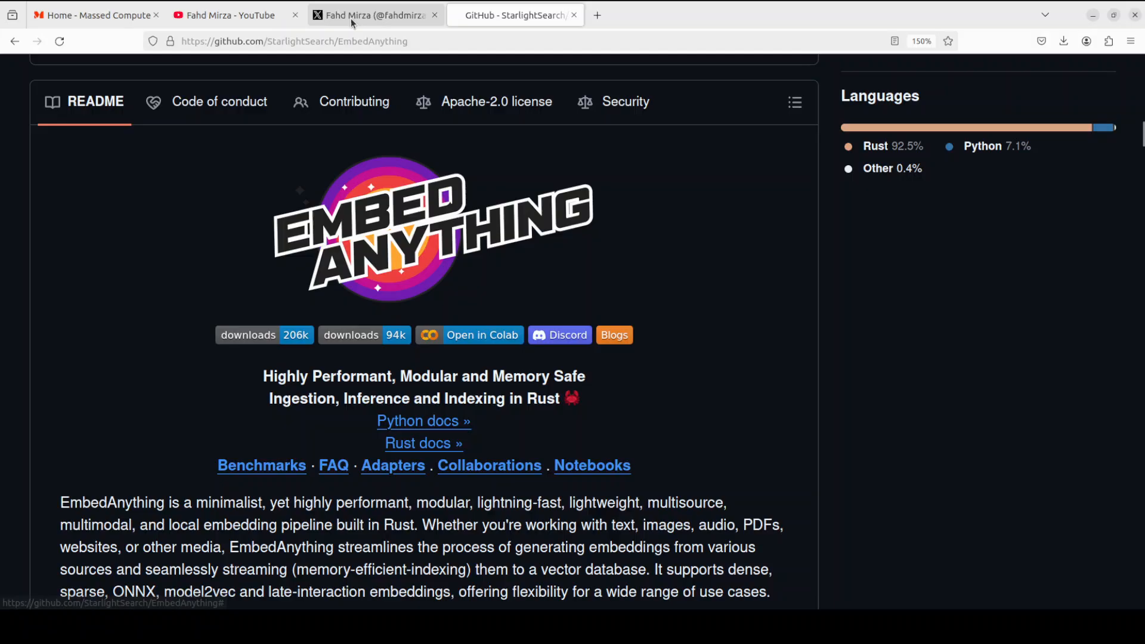
- Show the creator's YouTube channel homepage instead of the EmbedAnything README
{"action": "left_click", "coordinate": [374, 14]}
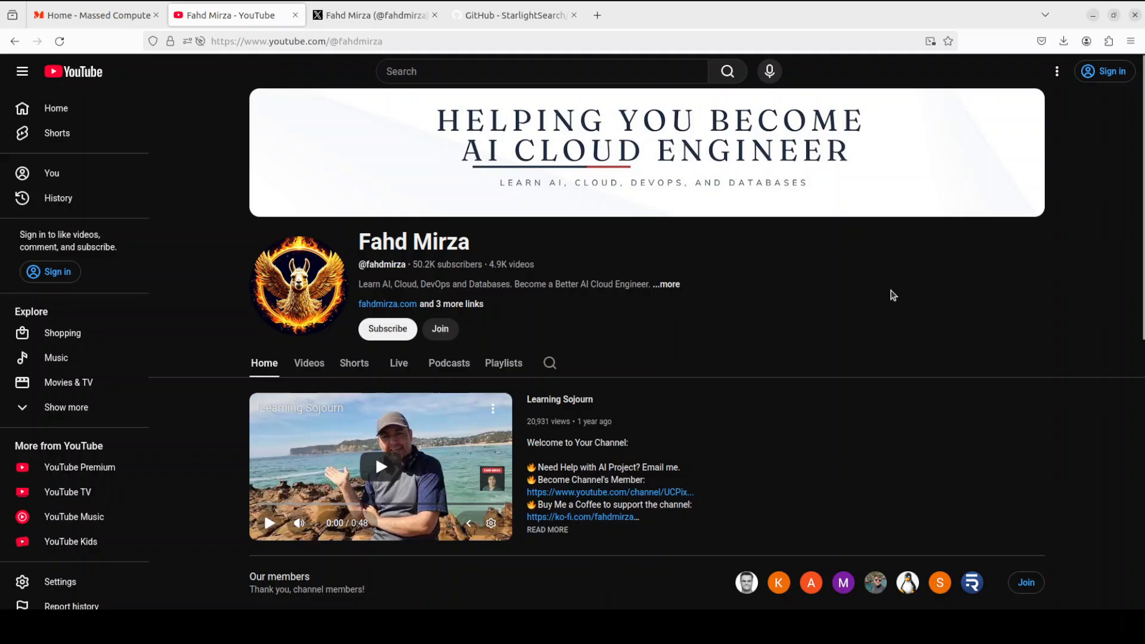
{"action": "mouse_move", "coordinate": [895, 302]}
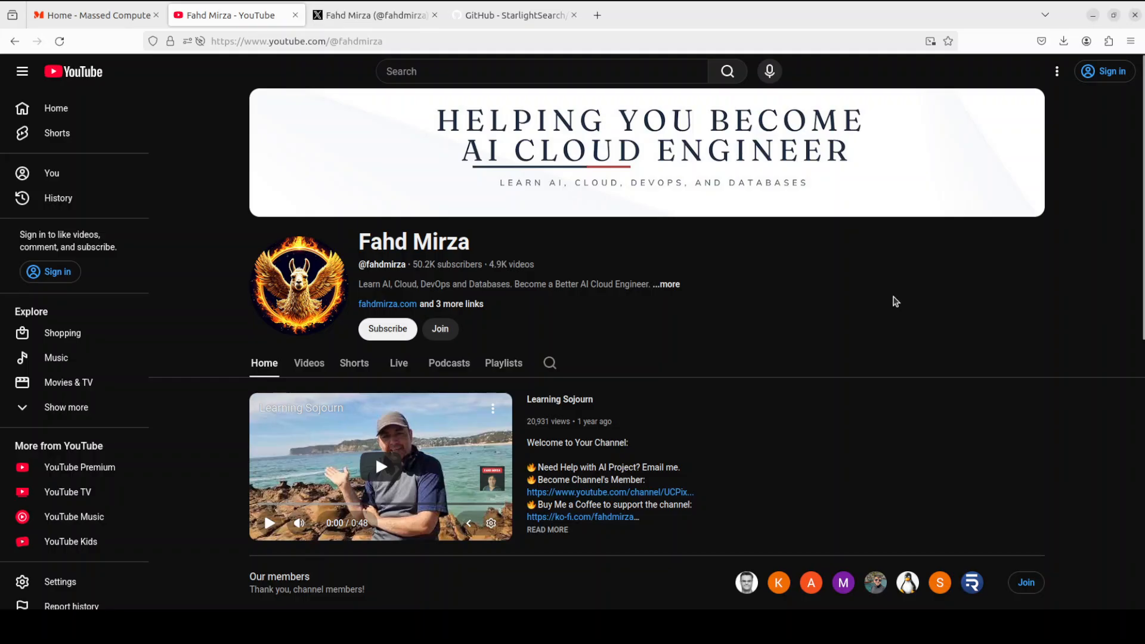